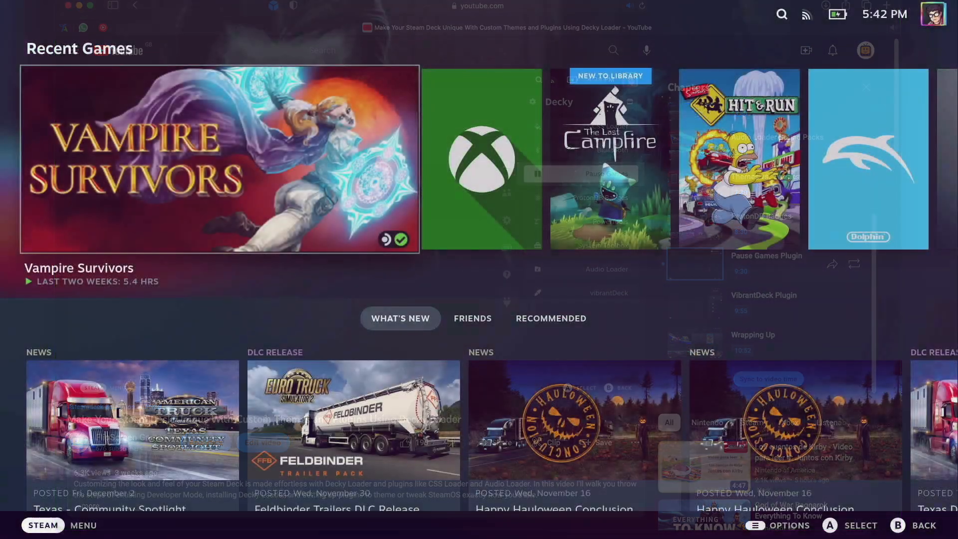
Install Pause Games version 0.2.0 from the Decky Loader plugin store.
{"action": "left_click", "coordinate": [728, 383]}
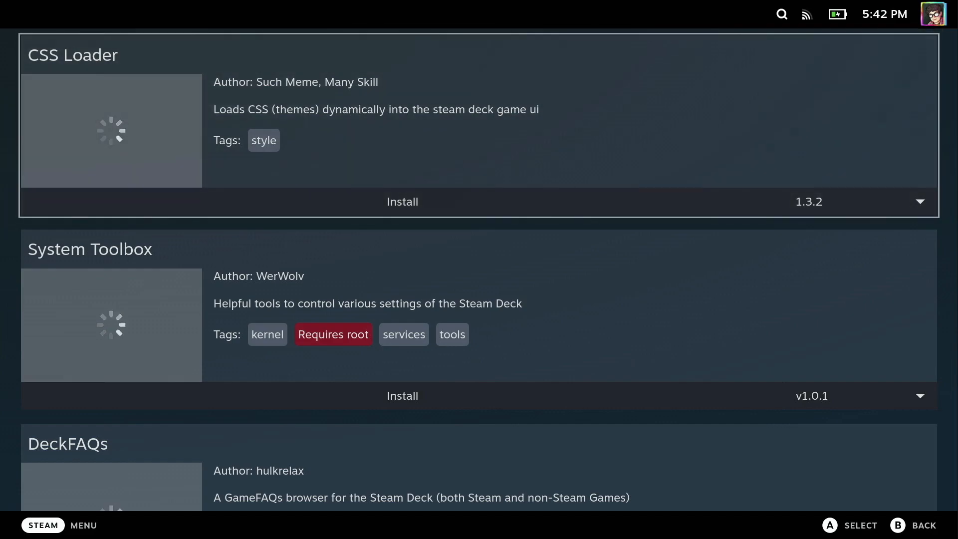
{"action": "scroll", "scroll_direction": "down", "scroll_amount": 3}
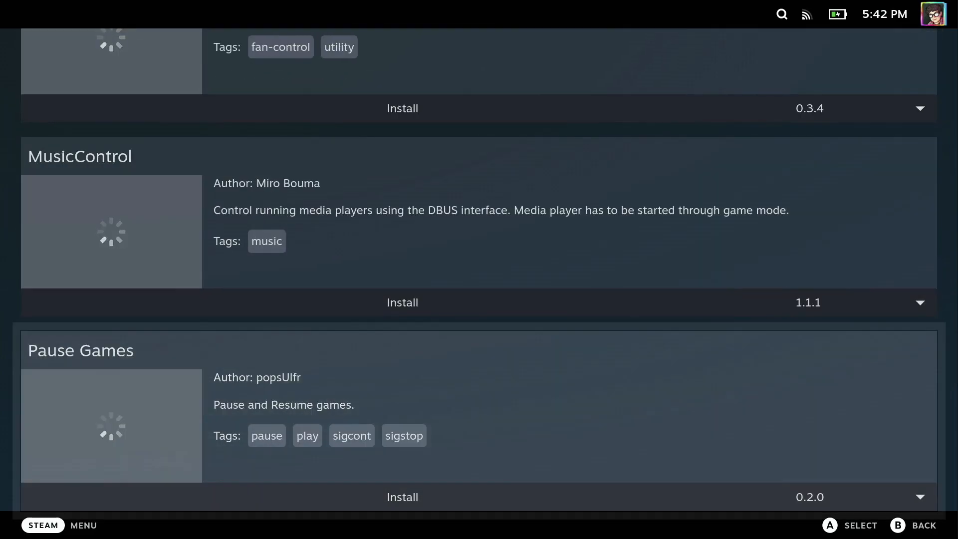
{"action": "left_click", "coordinate": [403, 497]}
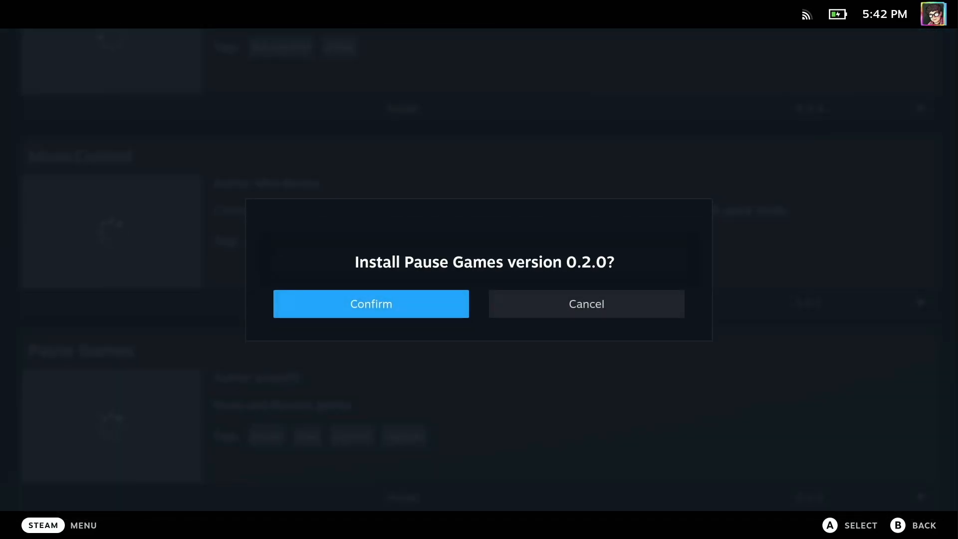
{"action": "left_click", "coordinate": [371, 304]}
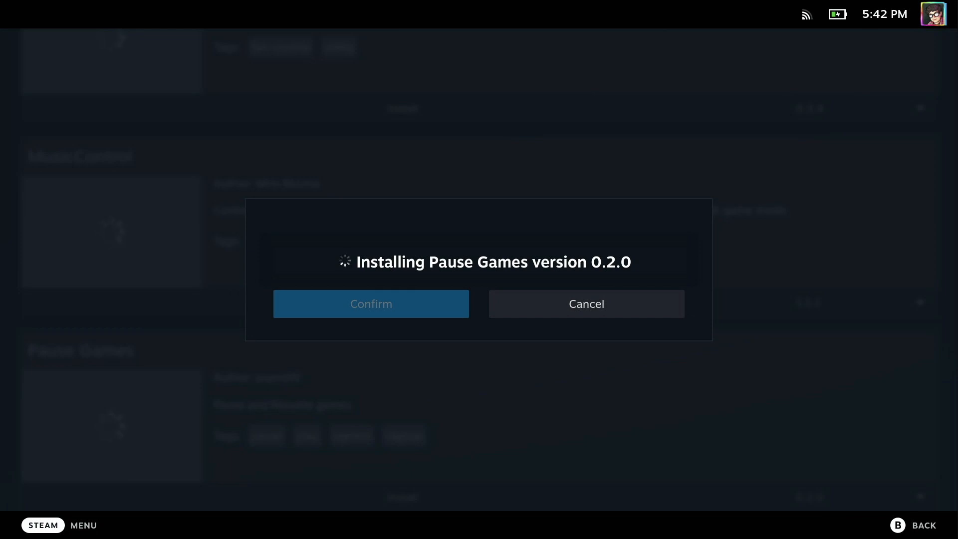
{"action": "left_click", "coordinate": [371, 305]}
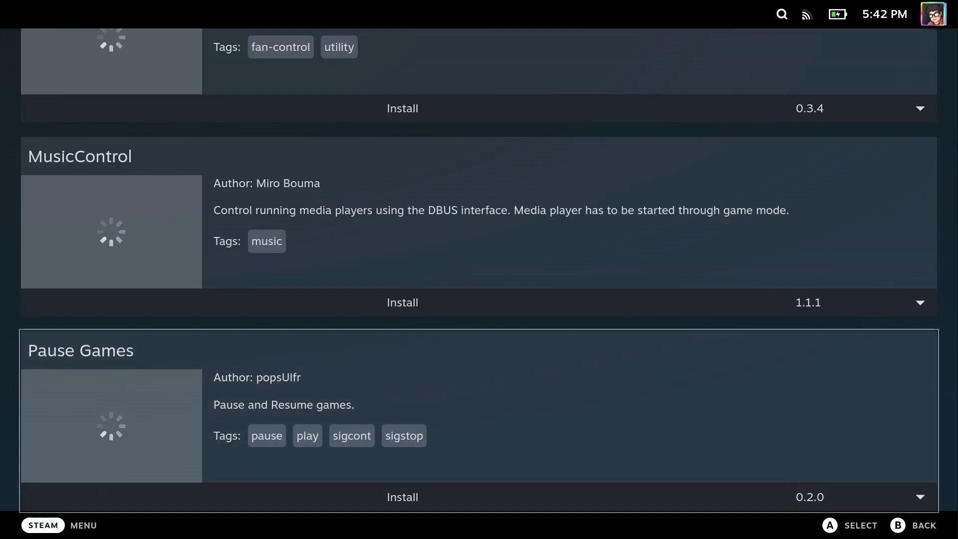
{"action": "left_click", "coordinate": [43, 525]}
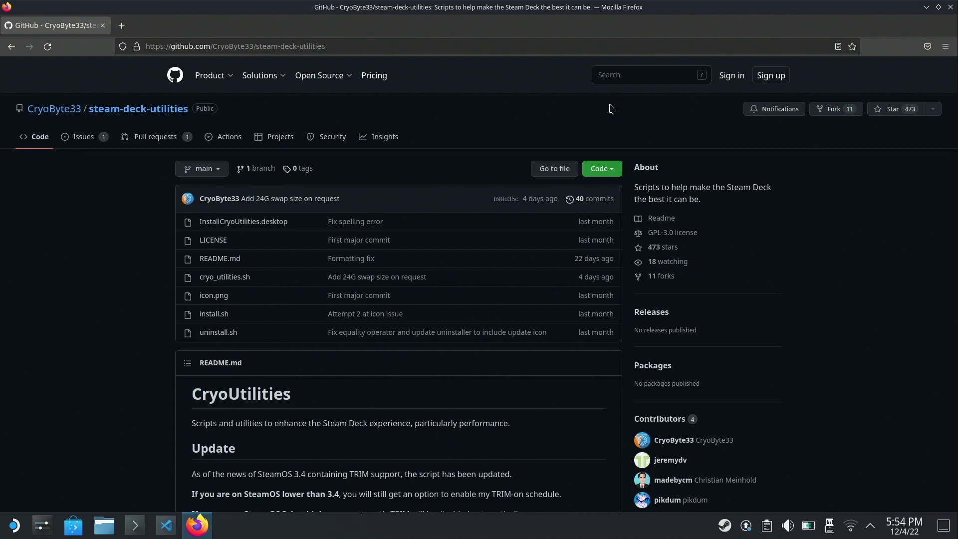
Save InstallCryoUtilities.desktop from the README's Easy install link to the Desktop folder.
{"action": "scroll", "scroll_direction": "down", "scroll_amount": 3}
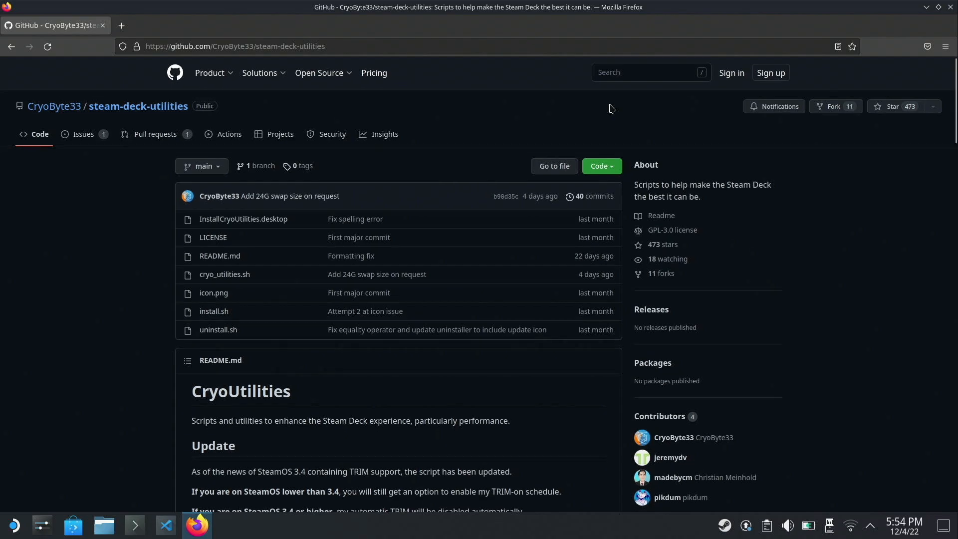
{"action": "scroll", "scroll_direction": "down", "scroll_amount": 3}
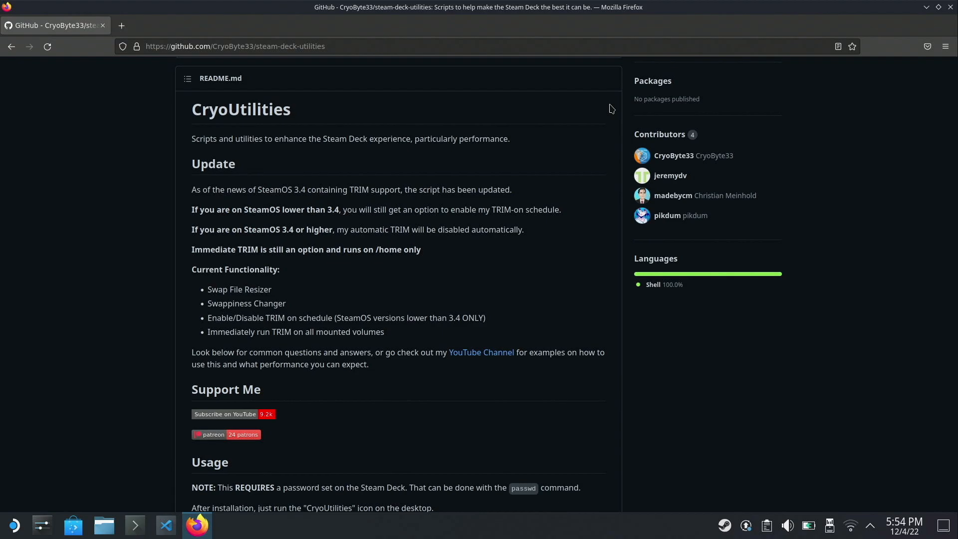
{"action": "scroll", "scroll_direction": "down", "scroll_amount": 3}
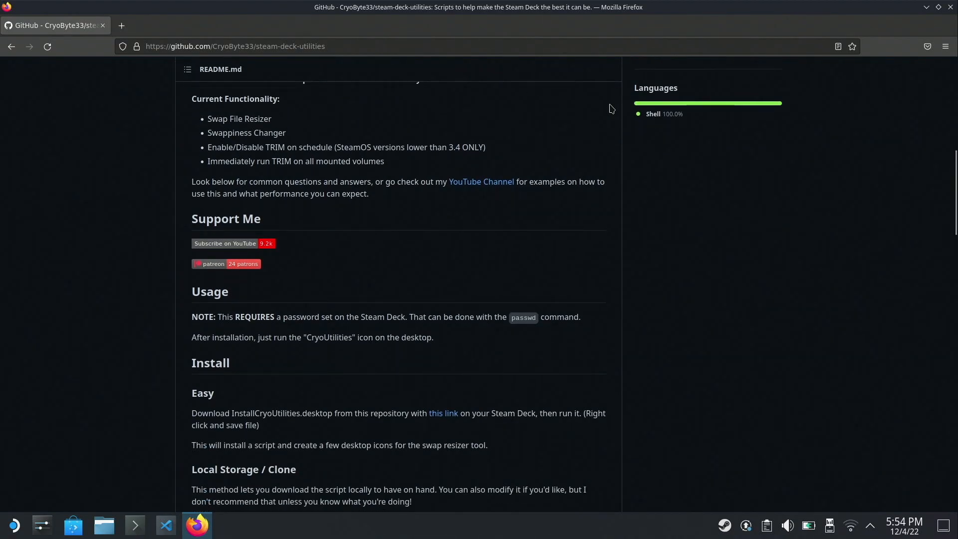
{"action": "scroll", "scroll_direction": "down", "scroll_amount": 3}
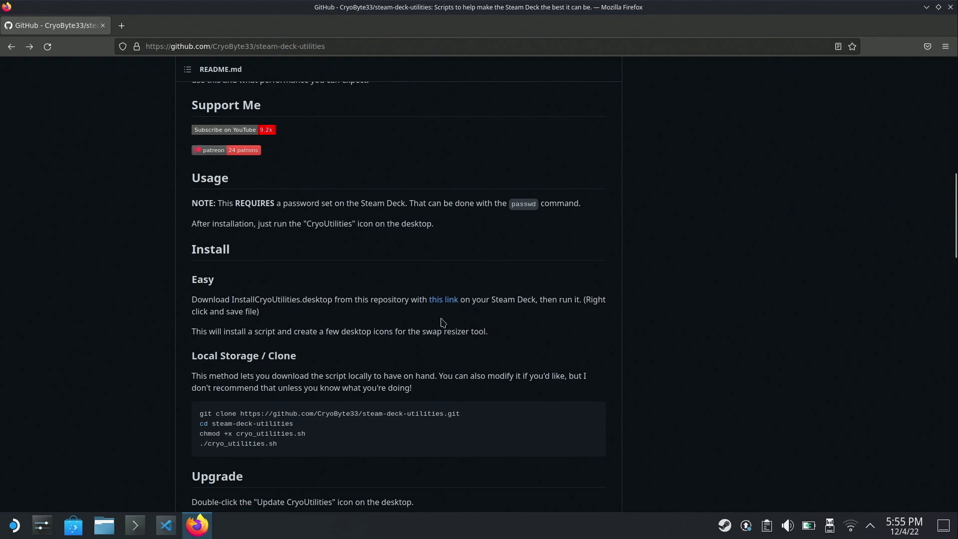
{"action": "right_click", "coordinate": [444, 299]}
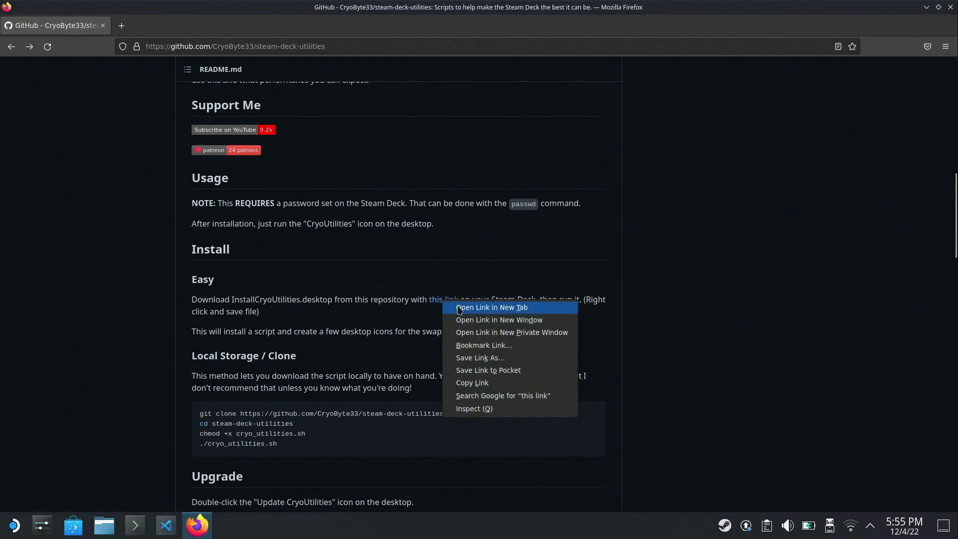
{"action": "mouse_move", "coordinate": [483, 357]}
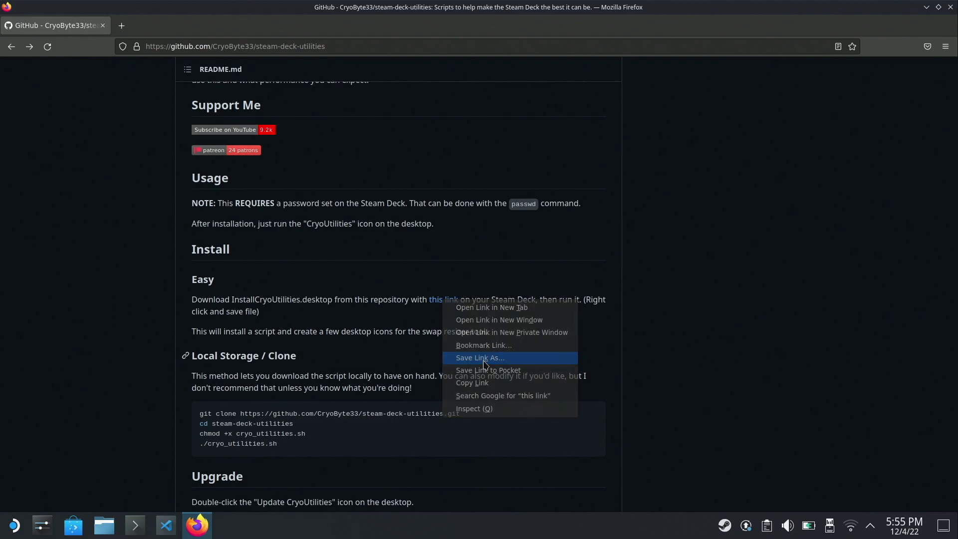
{"action": "left_click", "coordinate": [479, 358]}
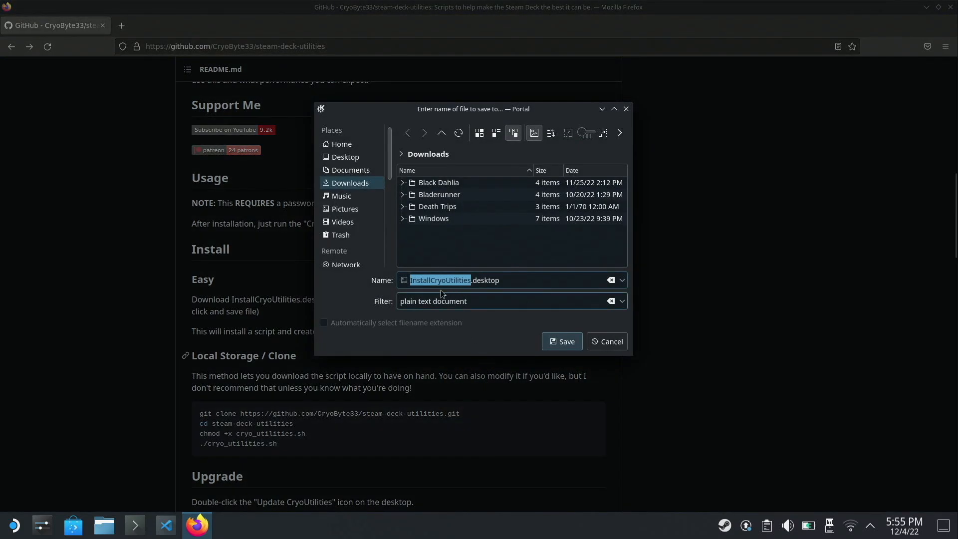
{"action": "mouse_move", "coordinate": [348, 162]}
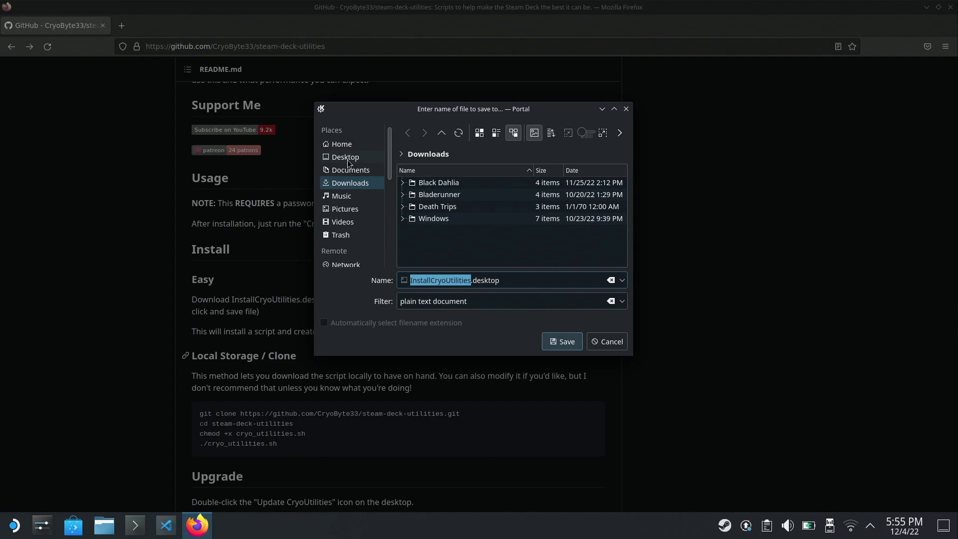
{"action": "left_click", "coordinate": [345, 157]}
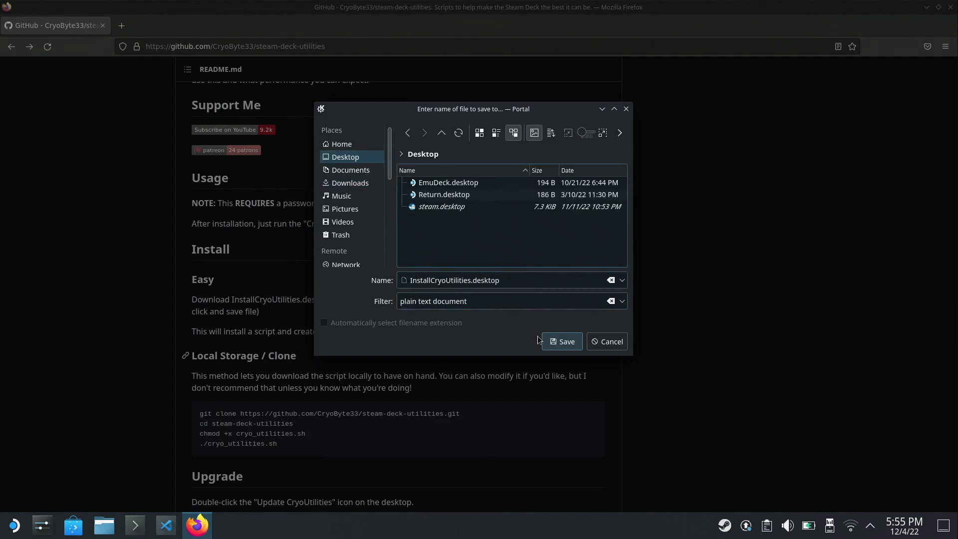
{"action": "mouse_move", "coordinate": [562, 344]}
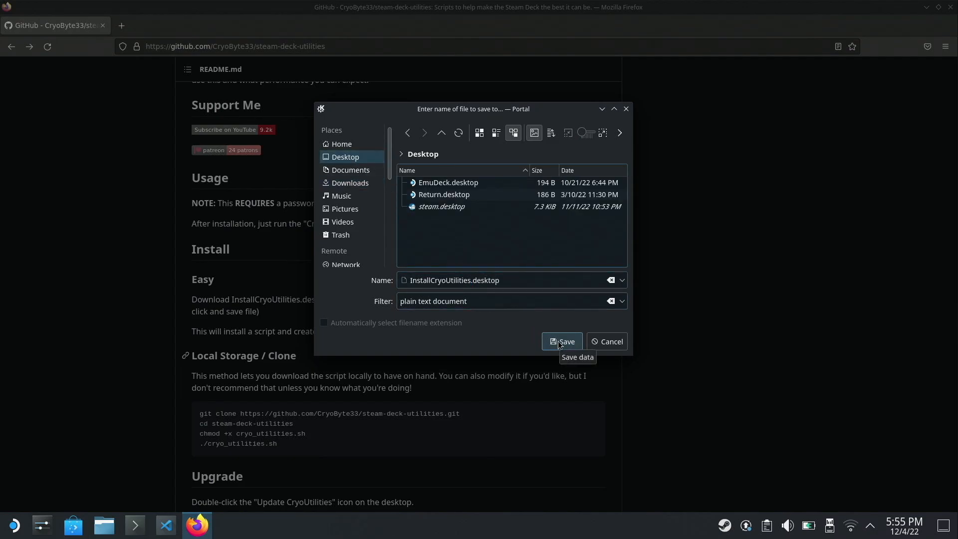
{"action": "left_click", "coordinate": [561, 341]}
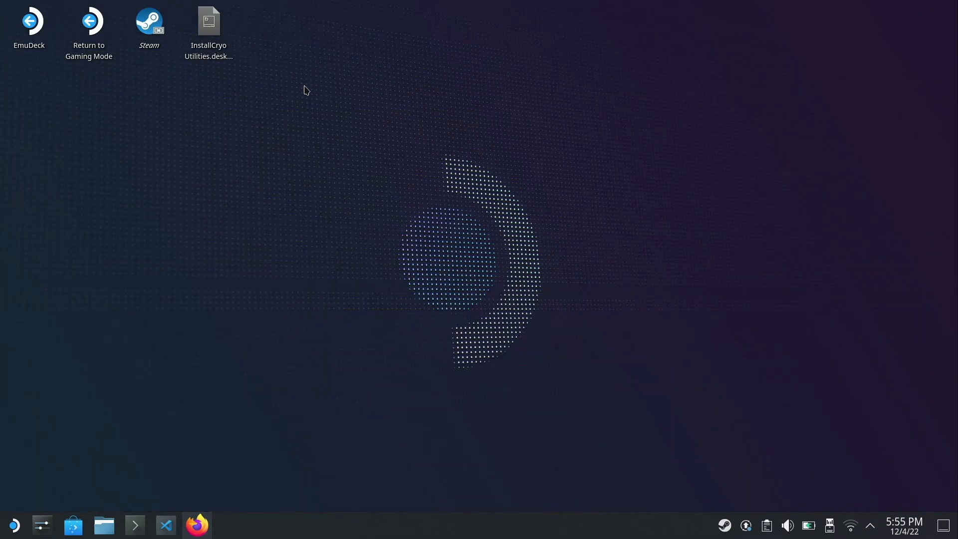
Run the InstallCryoUtilities.desktop installer from the desktop and allow it to start.
{"action": "double_click", "coordinate": [209, 25]}
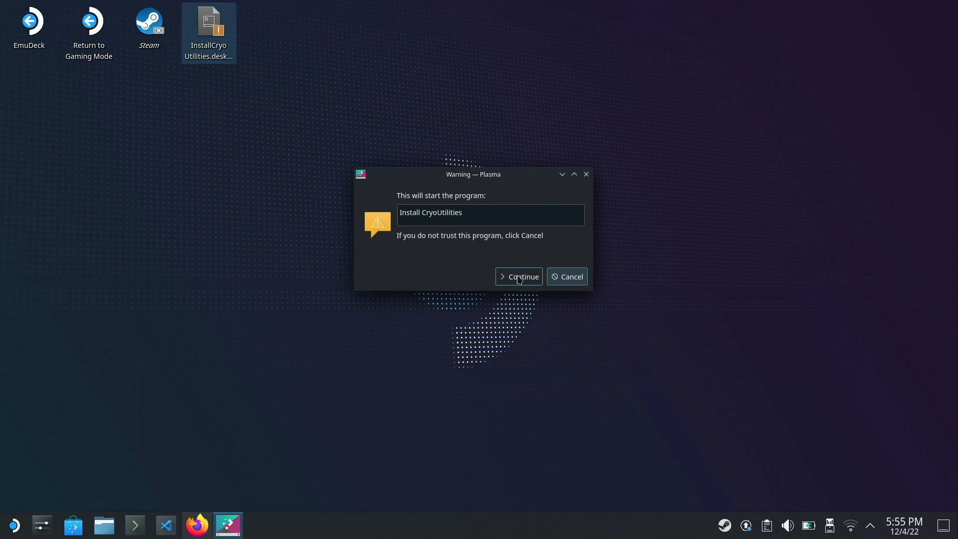
{"action": "left_click", "coordinate": [519, 276]}
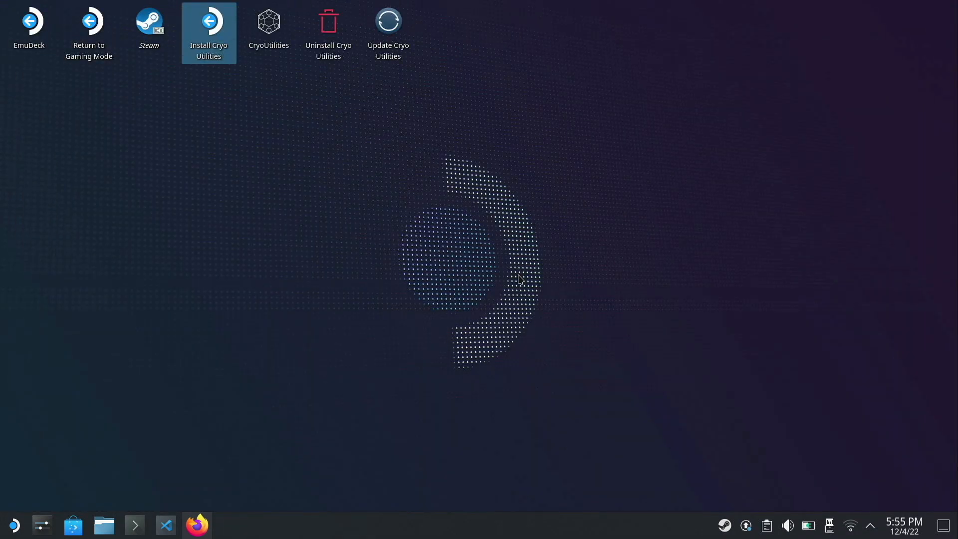
{"action": "mouse_move", "coordinate": [271, 117]}
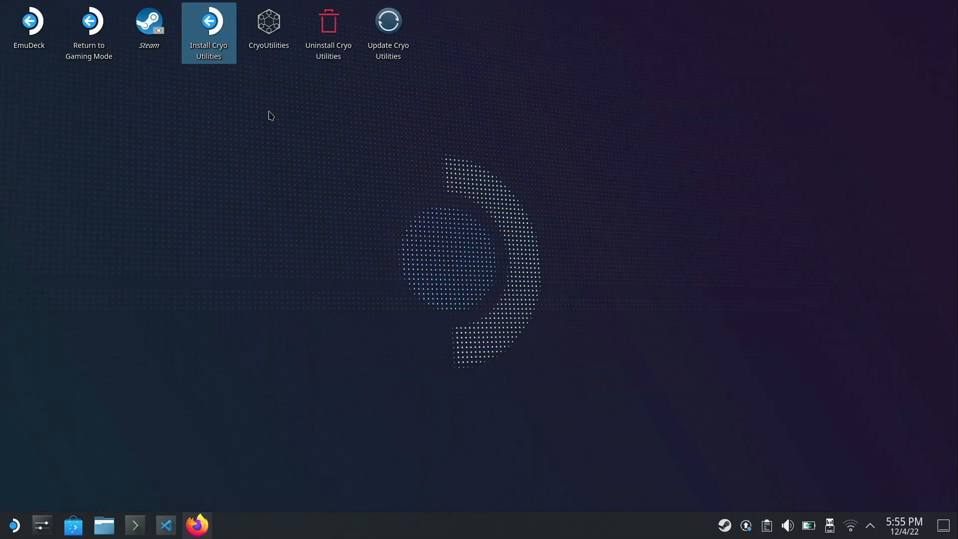
{"action": "mouse_move", "coordinate": [387, 30]}
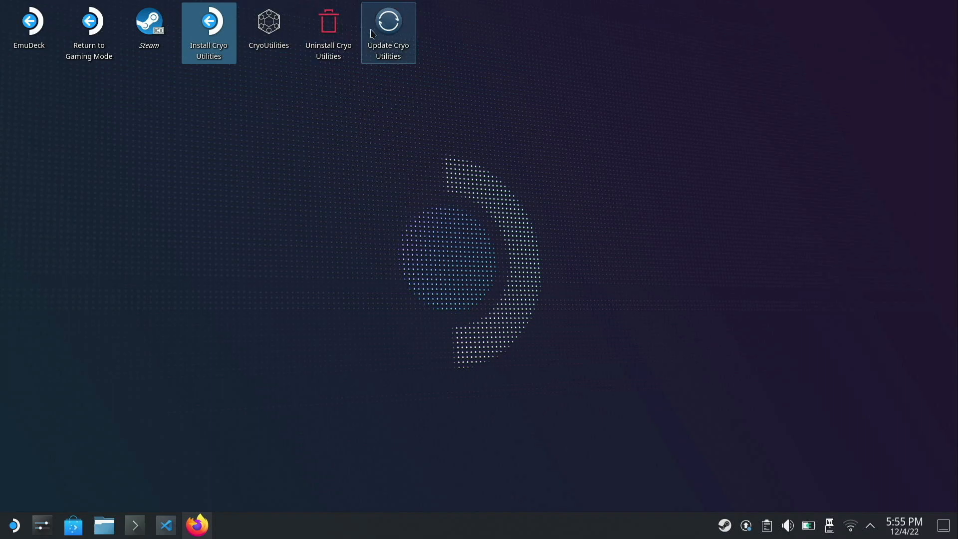
{"action": "mouse_move", "coordinate": [329, 30]}
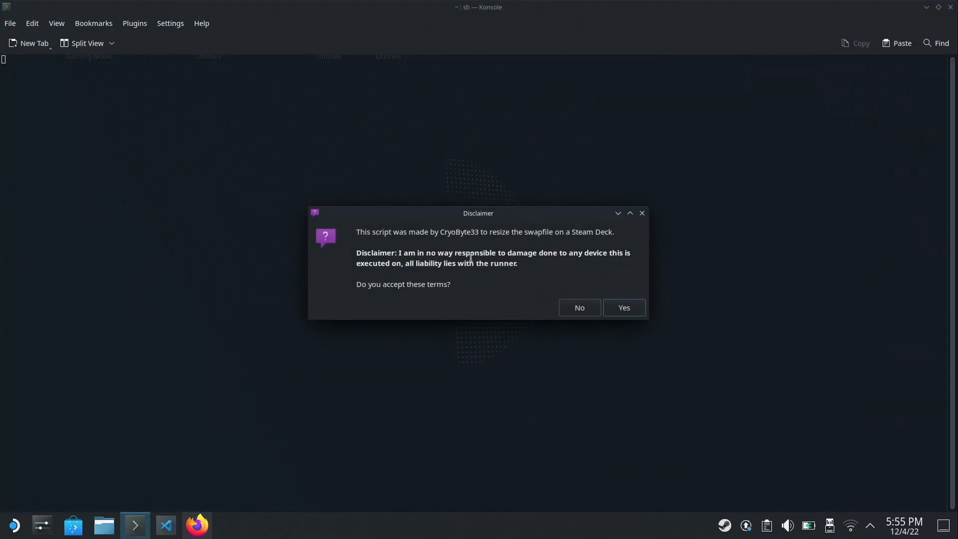
{"action": "mouse_move", "coordinate": [579, 308]}
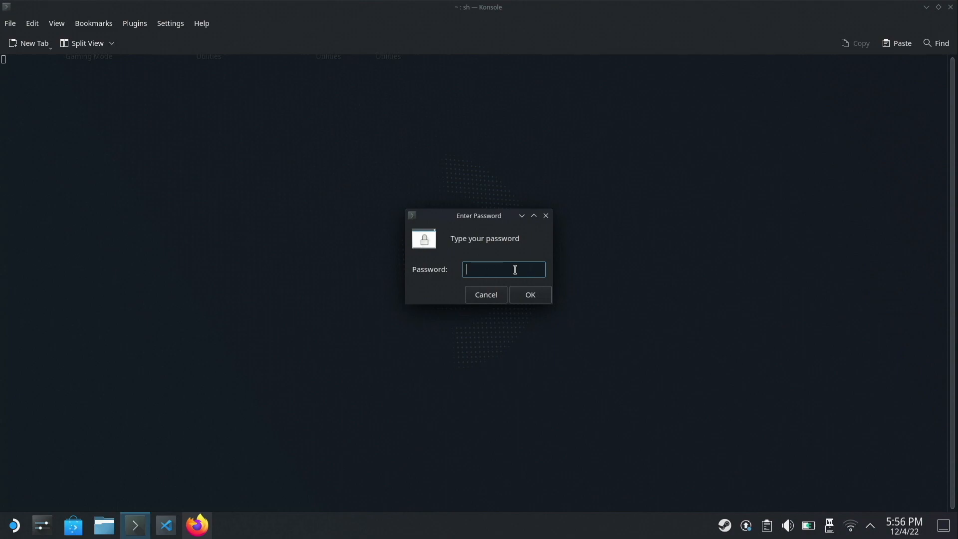
Authorise CryoUtilities with the sudo password and set the swap file size to 32 GB.
{"action": "type", "text": "password"}
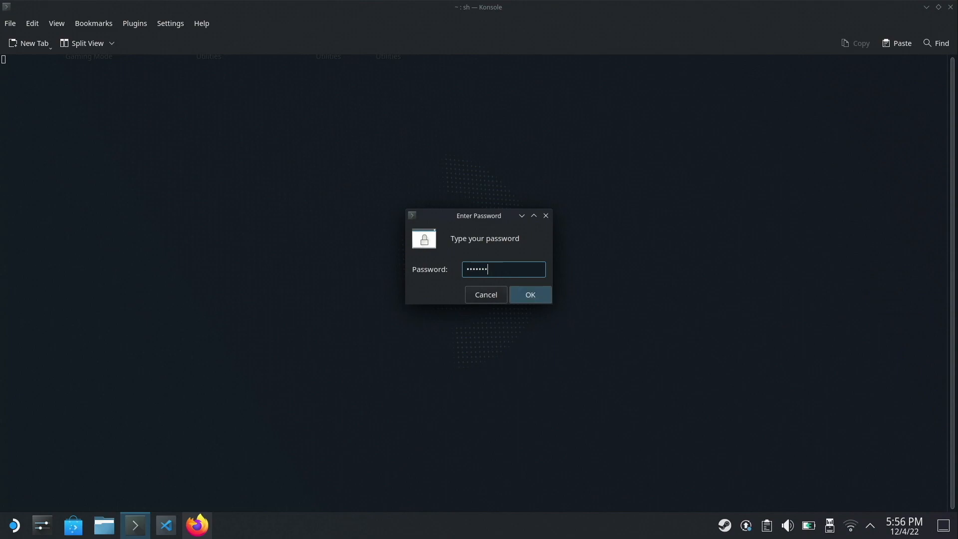
{"action": "left_click", "coordinate": [529, 295]}
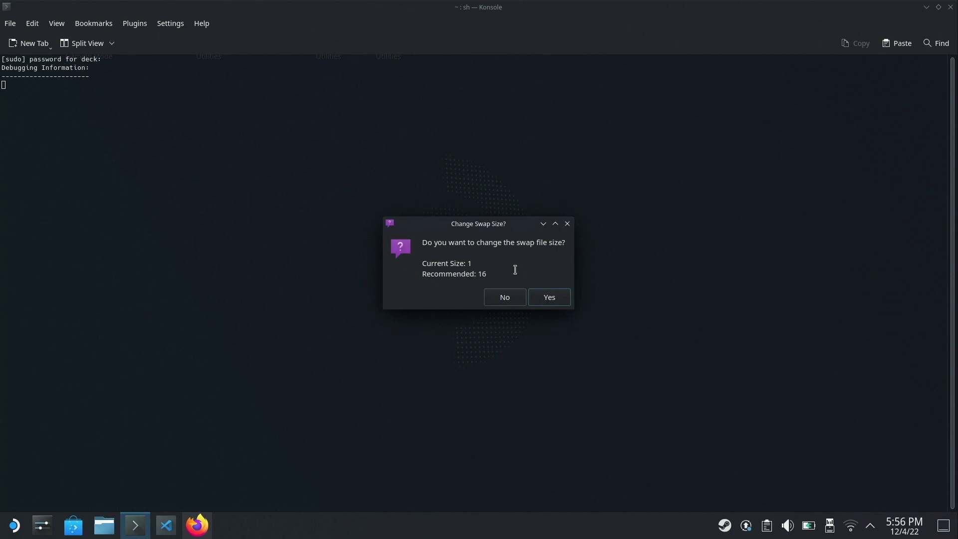
{"action": "mouse_move", "coordinate": [539, 300]}
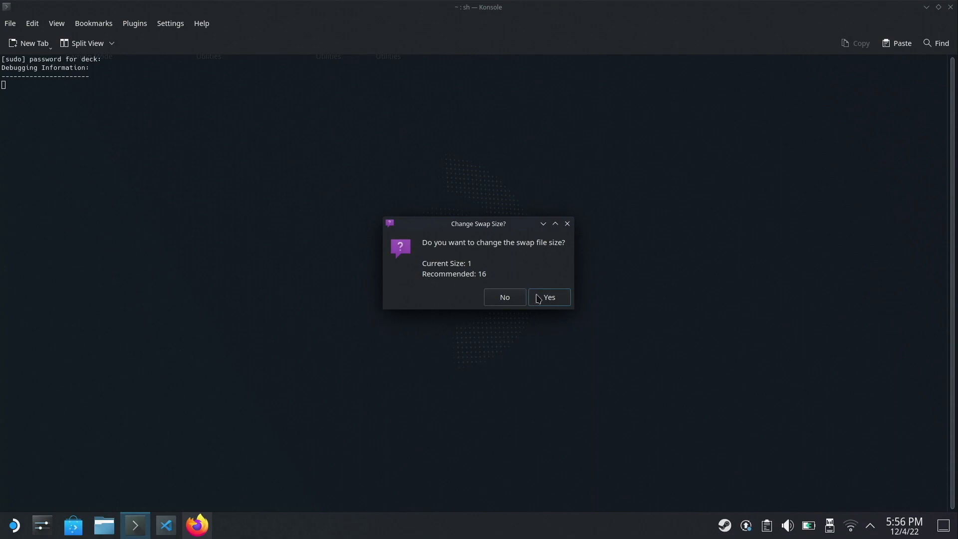
{"action": "left_click", "coordinate": [548, 297]}
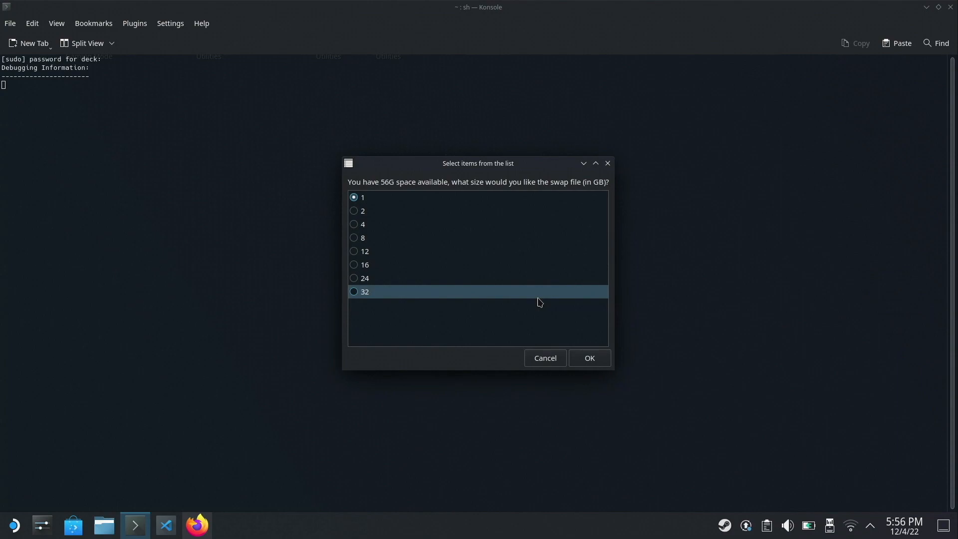
{"action": "mouse_move", "coordinate": [489, 293]}
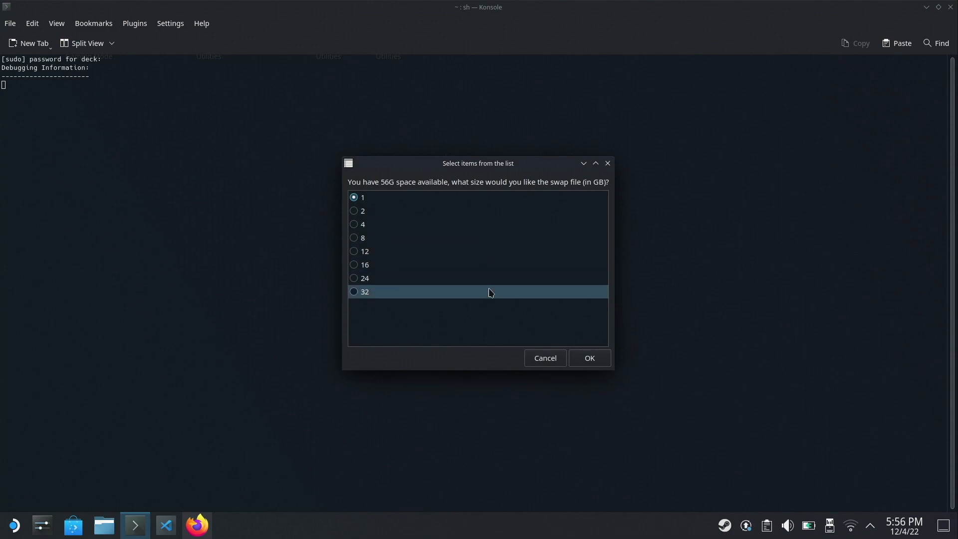
{"action": "mouse_move", "coordinate": [406, 303]}
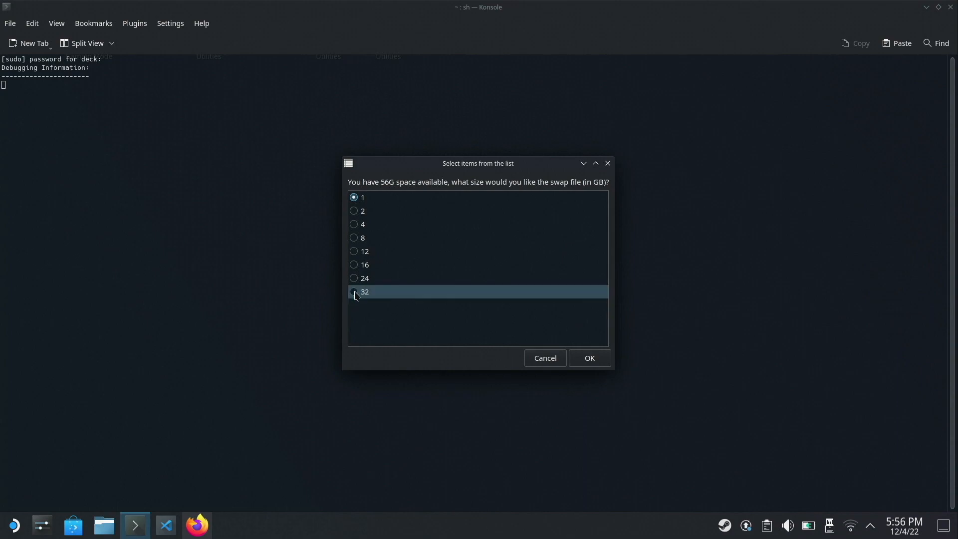
{"action": "left_click", "coordinate": [354, 292]}
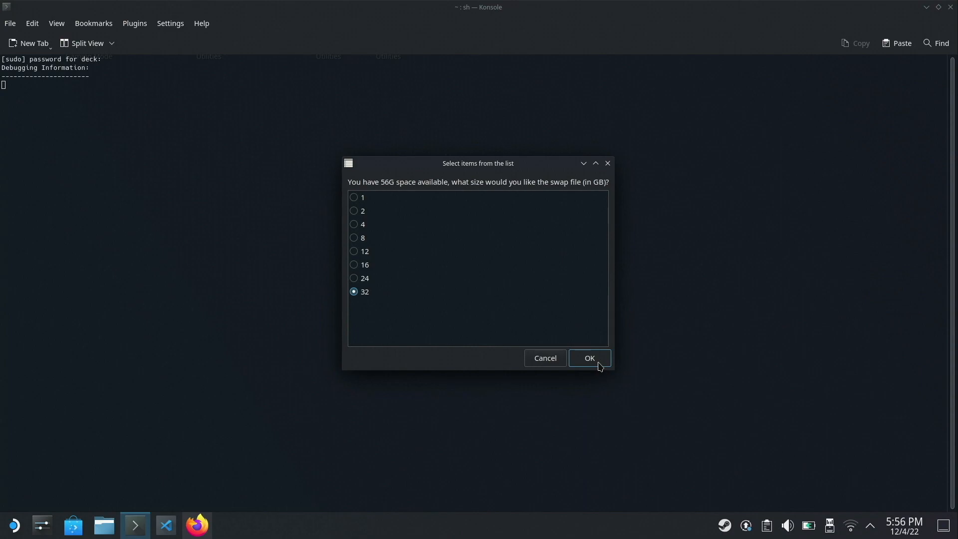
{"action": "left_click", "coordinate": [589, 359]}
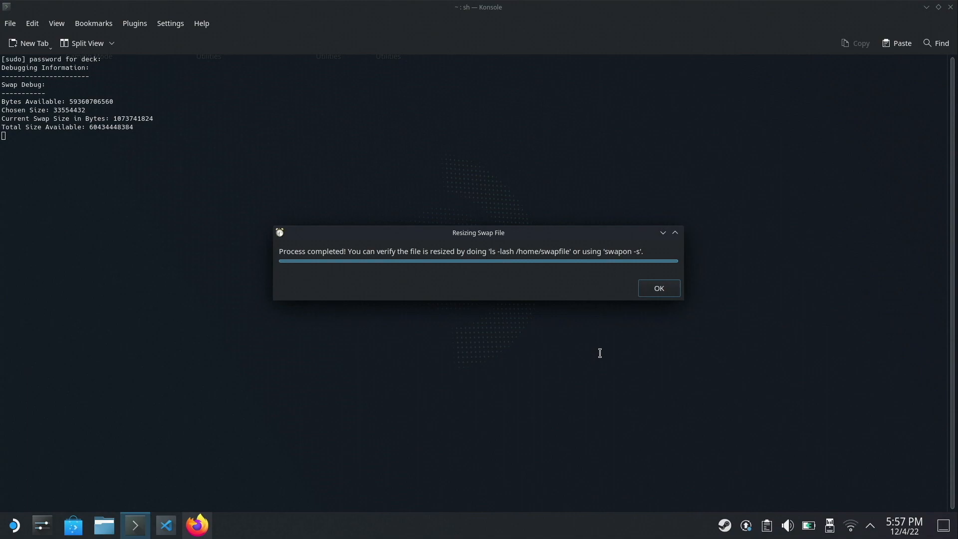
{"action": "mouse_move", "coordinate": [621, 258]}
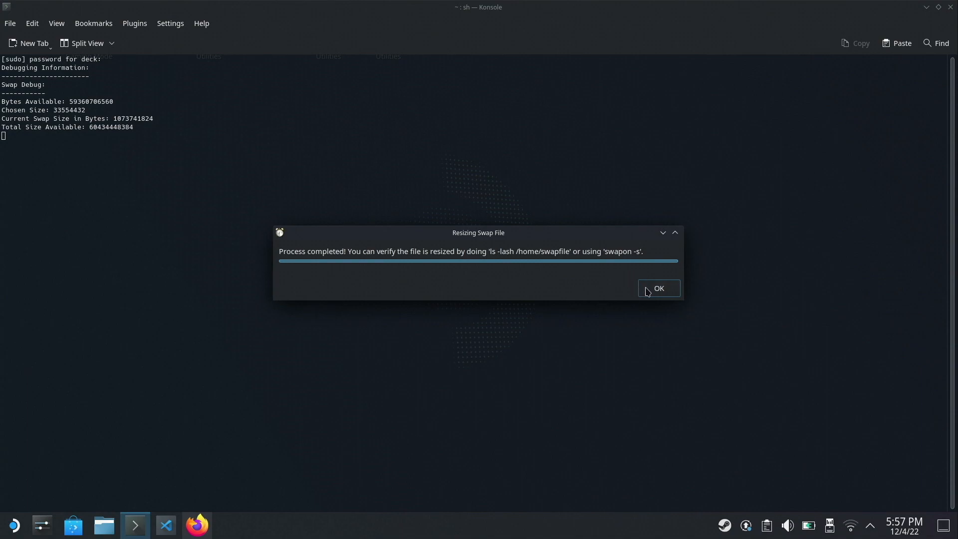
Dismiss the resize completion message, accept the swappiness change, and skip running TRIM.
{"action": "left_click", "coordinate": [658, 288]}
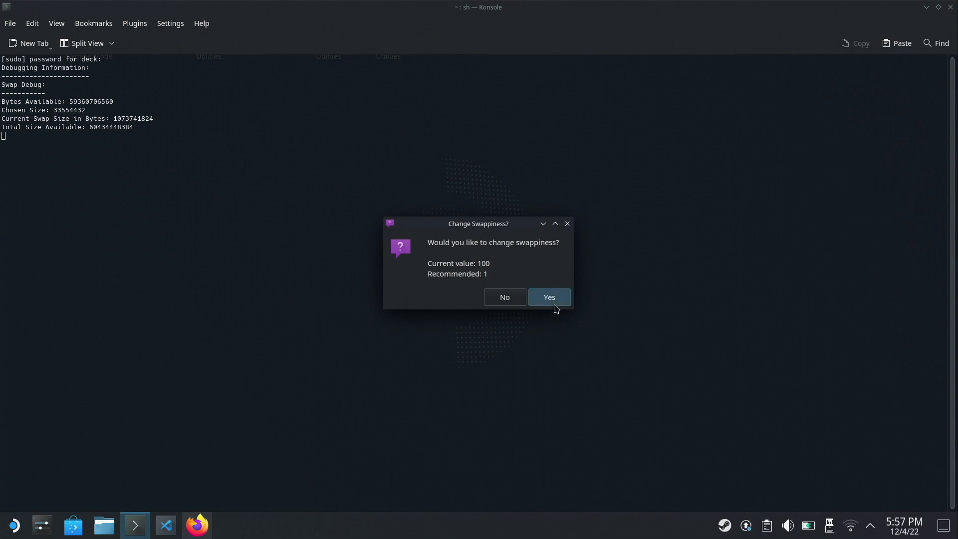
{"action": "left_click", "coordinate": [548, 297]}
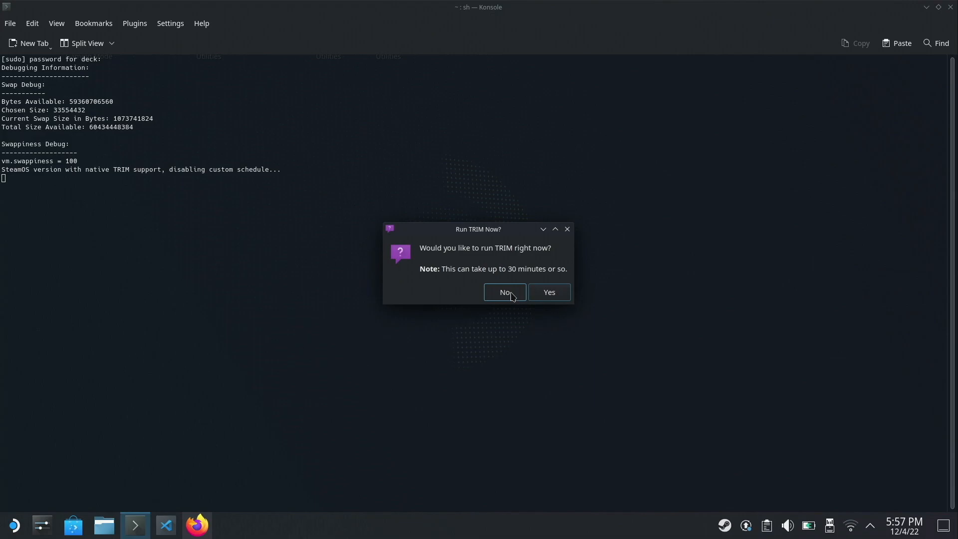
{"action": "left_click", "coordinate": [505, 292]}
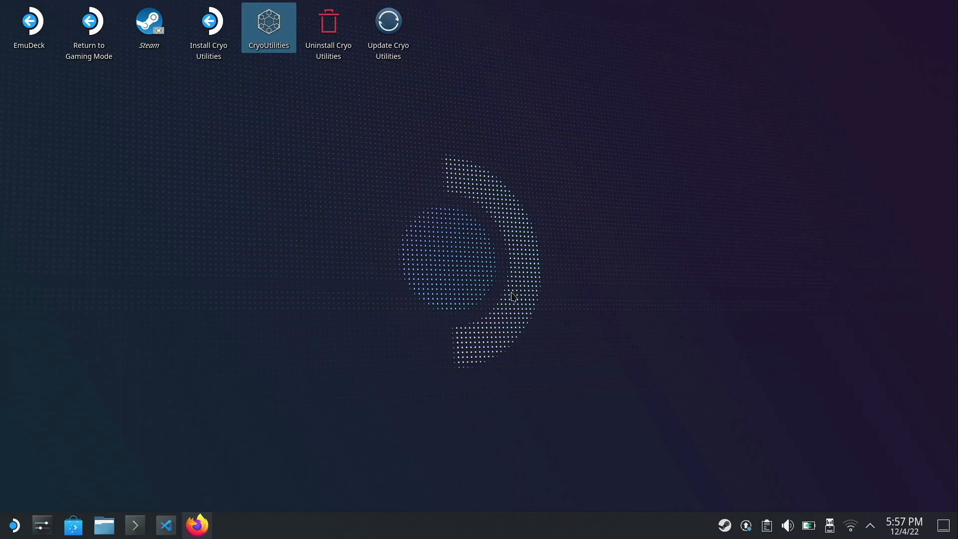
{"action": "mouse_move", "coordinate": [120, 106]}
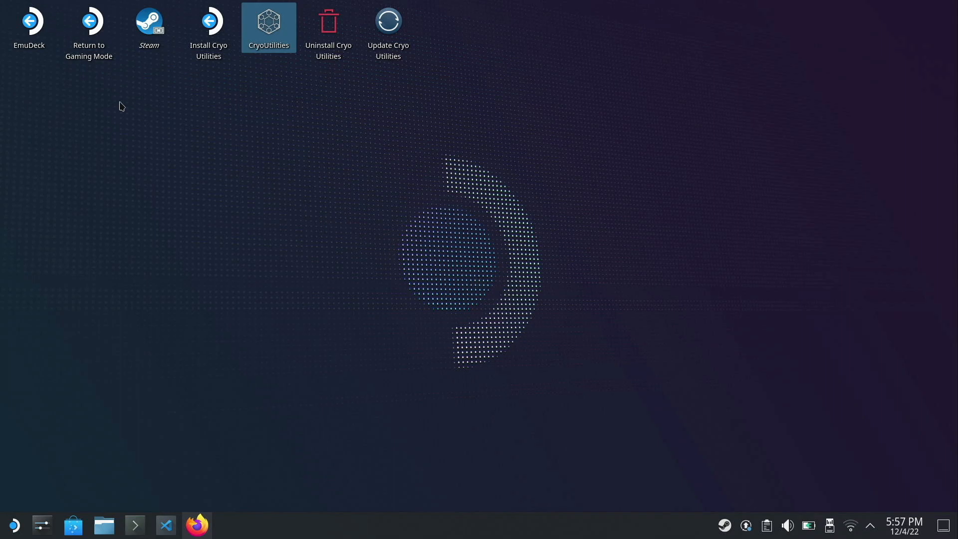
{"action": "mouse_move", "coordinate": [89, 25]}
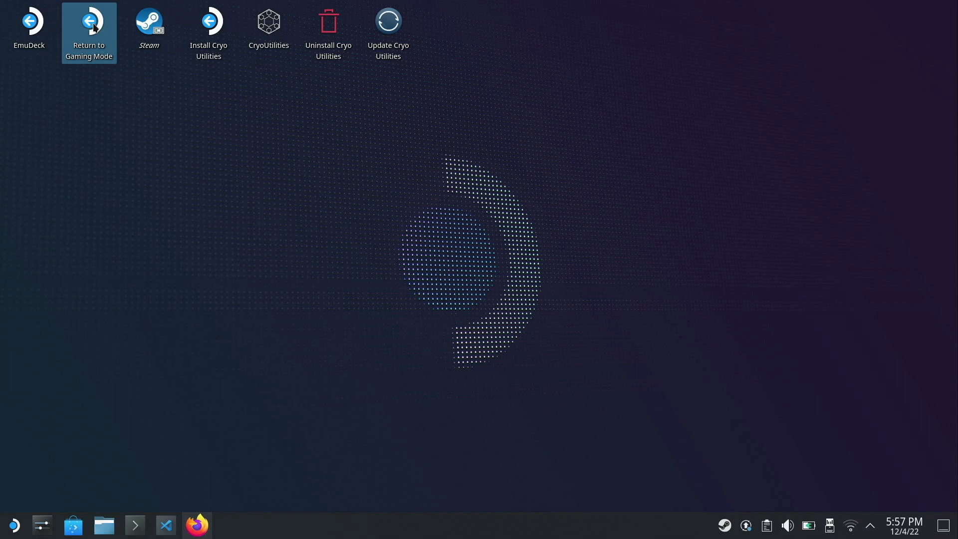